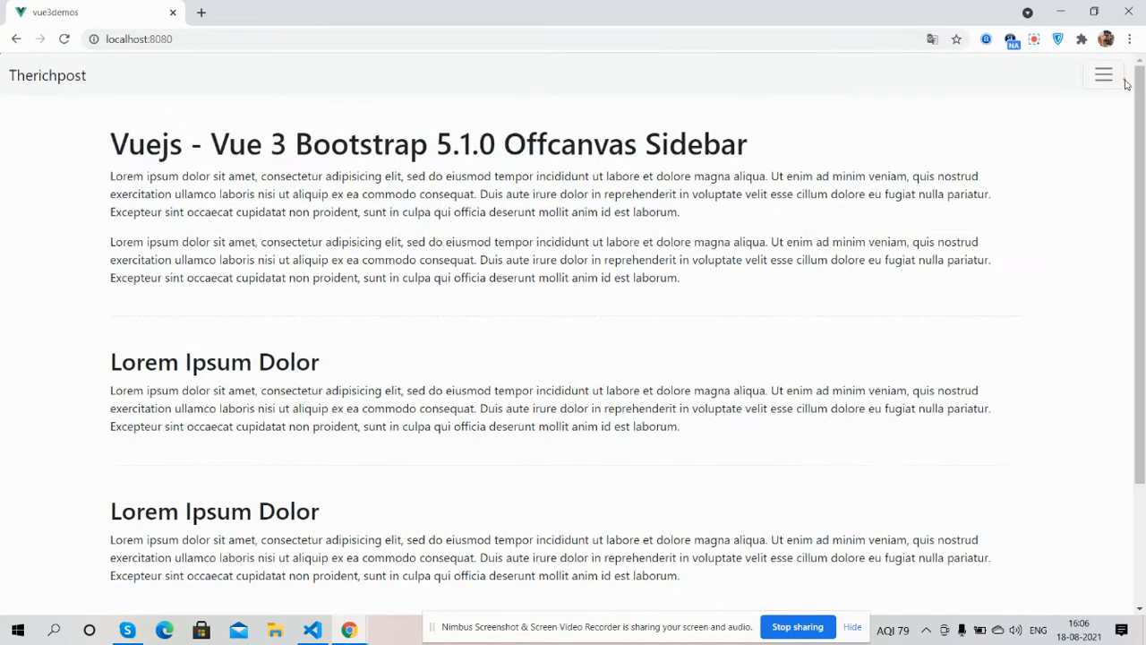
- Switch the offcanvas demo page to the Galaxy S5 device view in DevTools
left_click(340, 61)
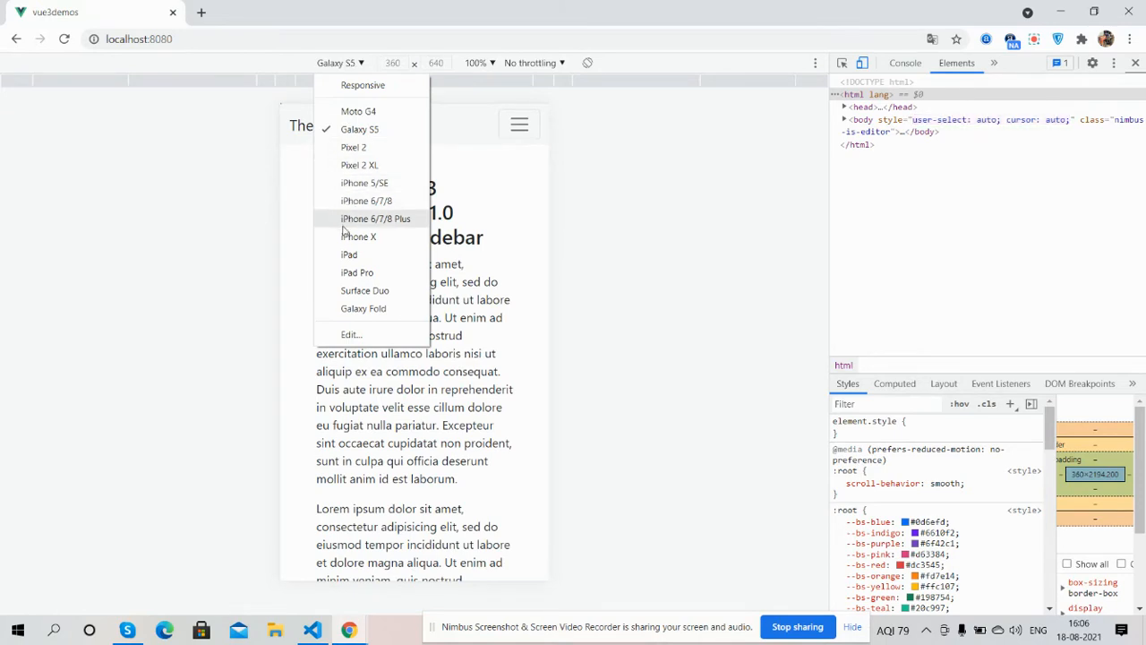